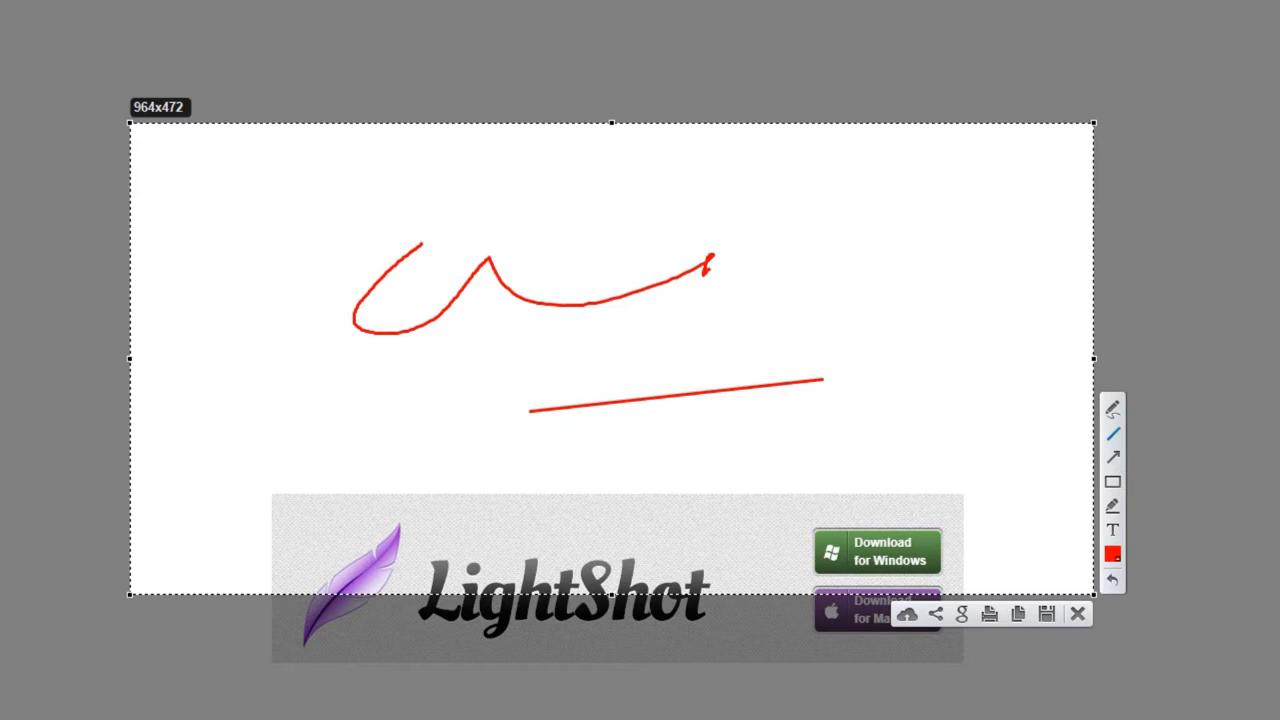
- Drag the capture area's edge outward to enlarge the screenshot region
left_click_drag(450, 430, 800, 424)
type("werwertert")
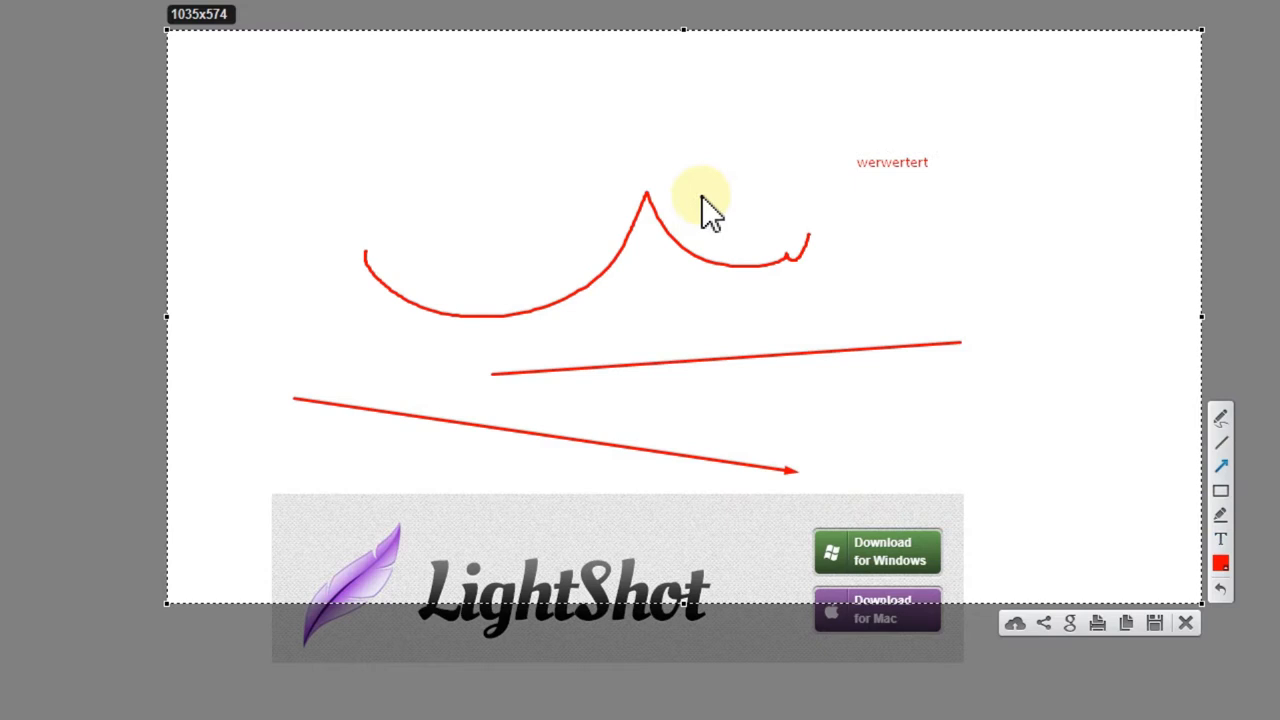
mouse_move(930, 490)
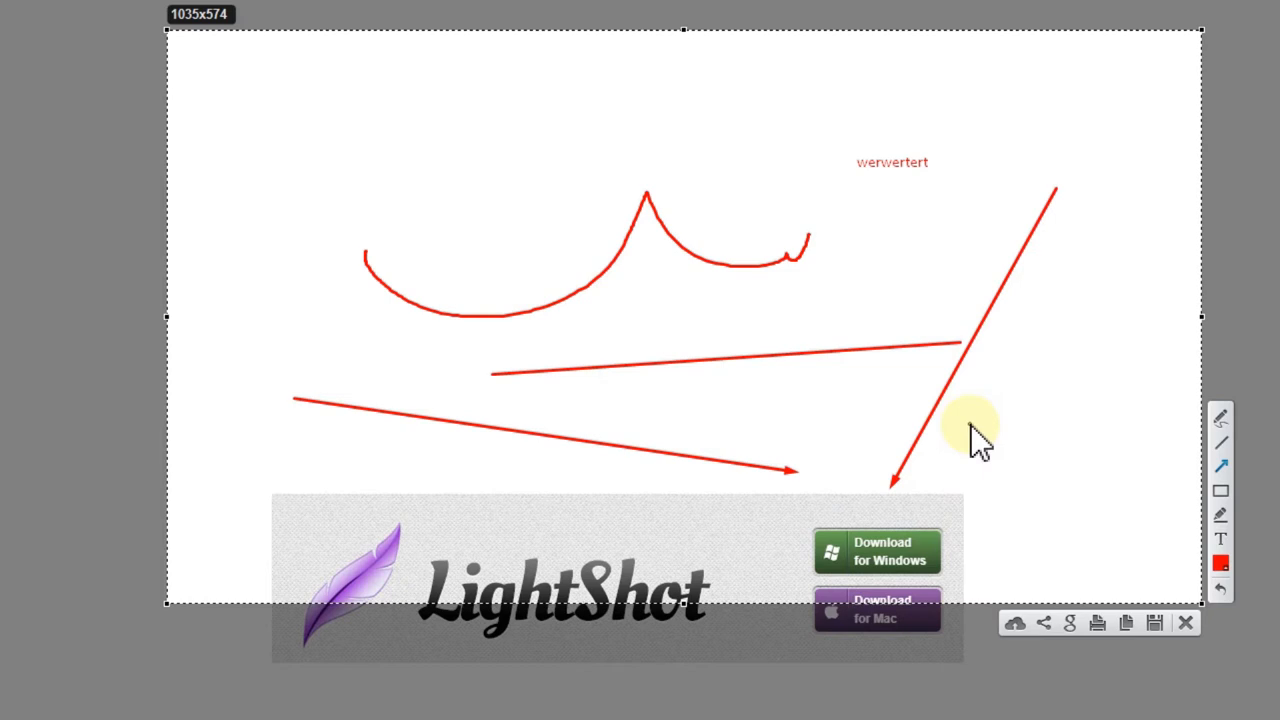
mouse_move(964, 430)
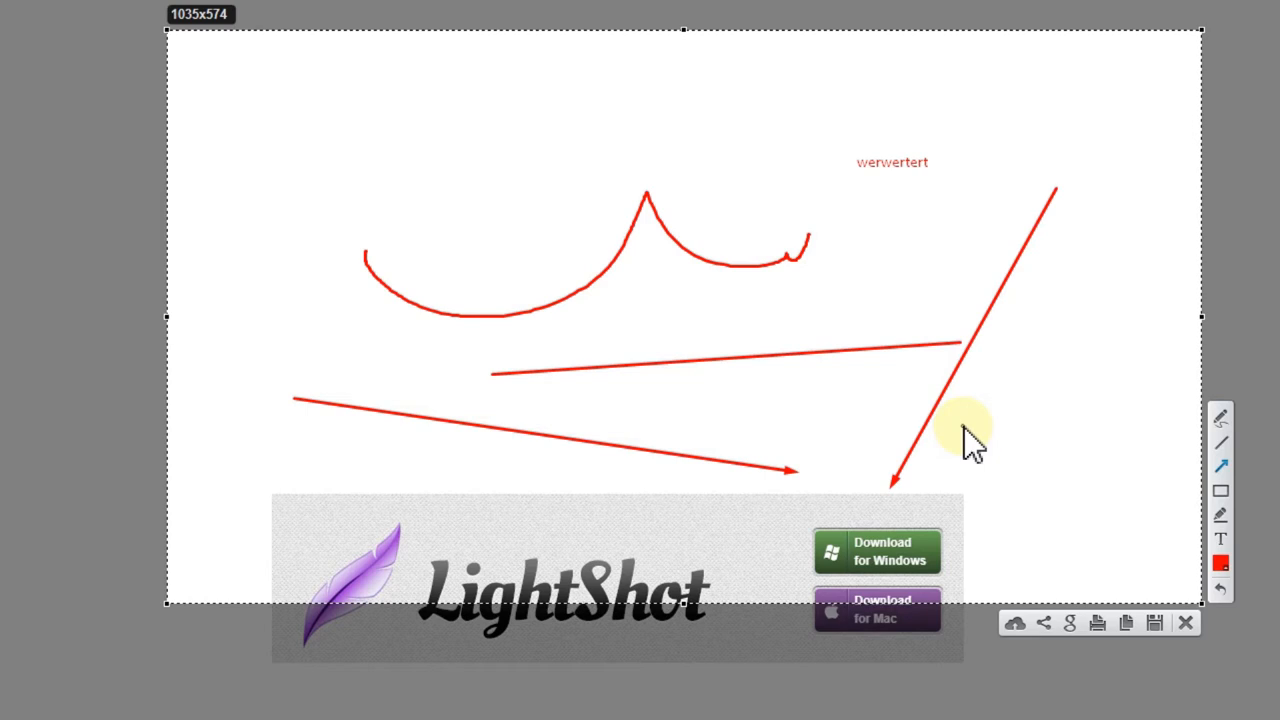
mouse_move(1004, 400)
type("werwe")
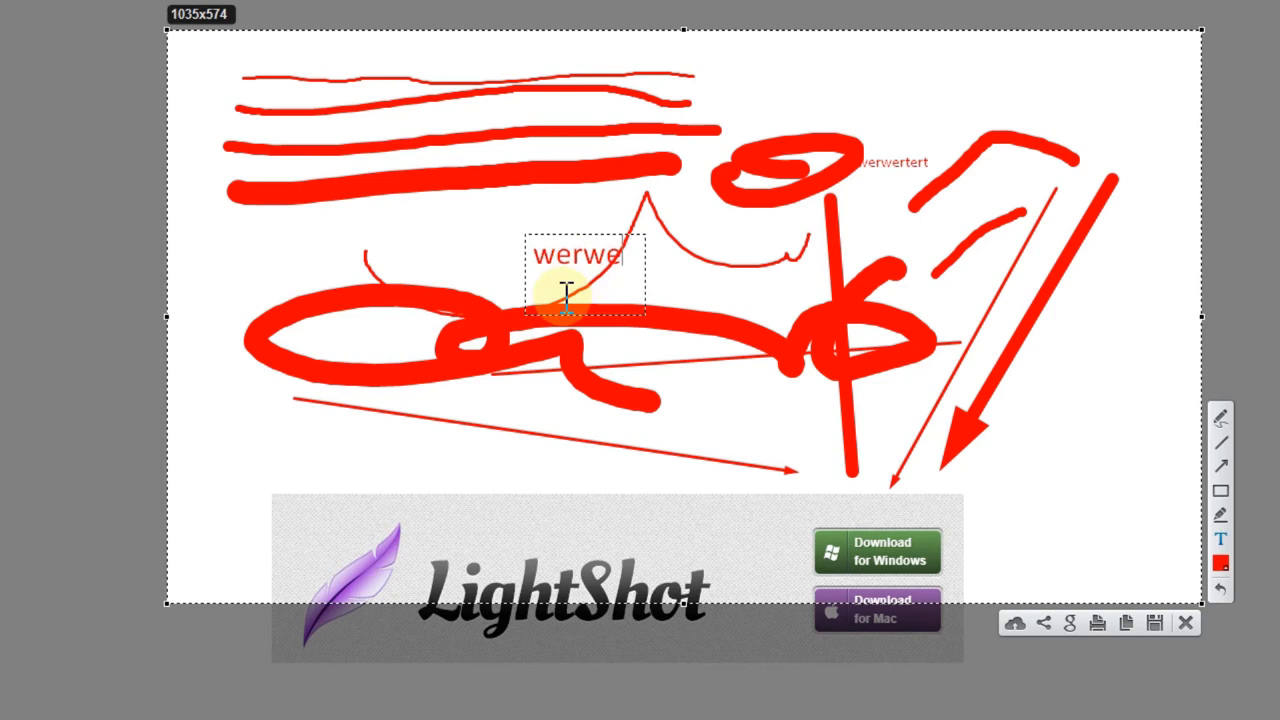
- Enter the large red text 'sdfgdefgd' over the left part of the capture
type("sdfgdefgd")
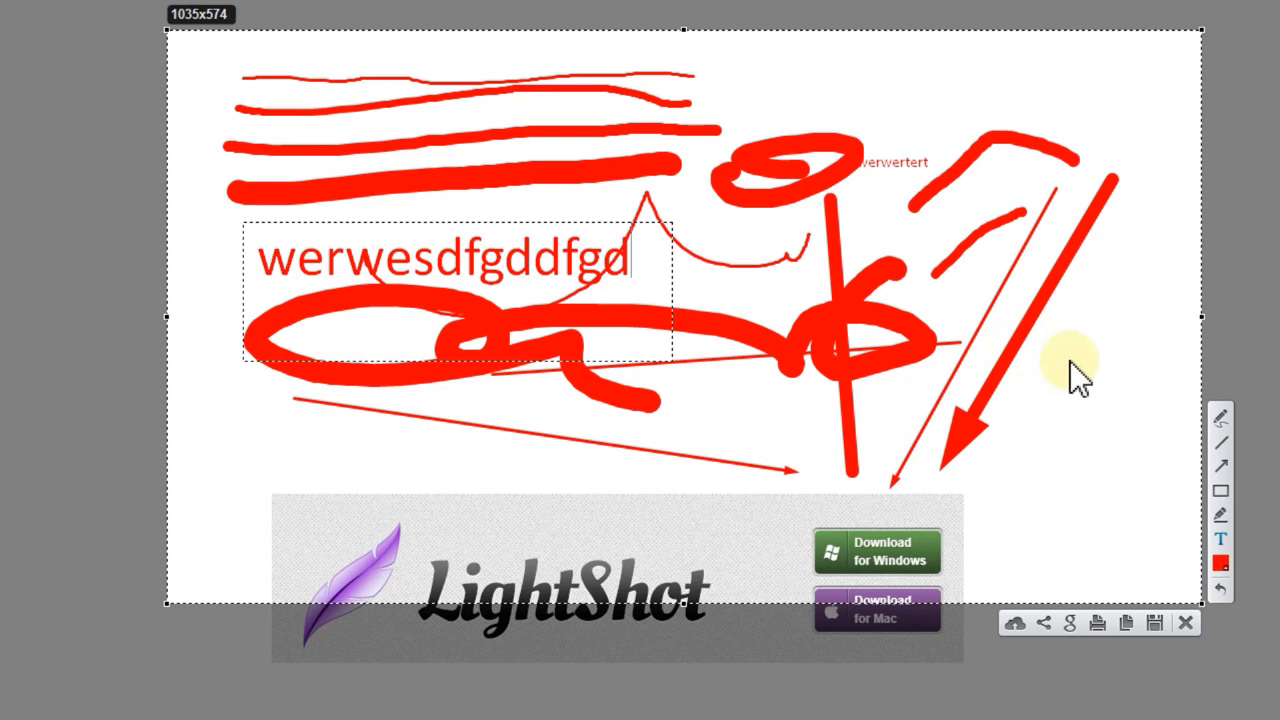
mouse_move(1116, 390)
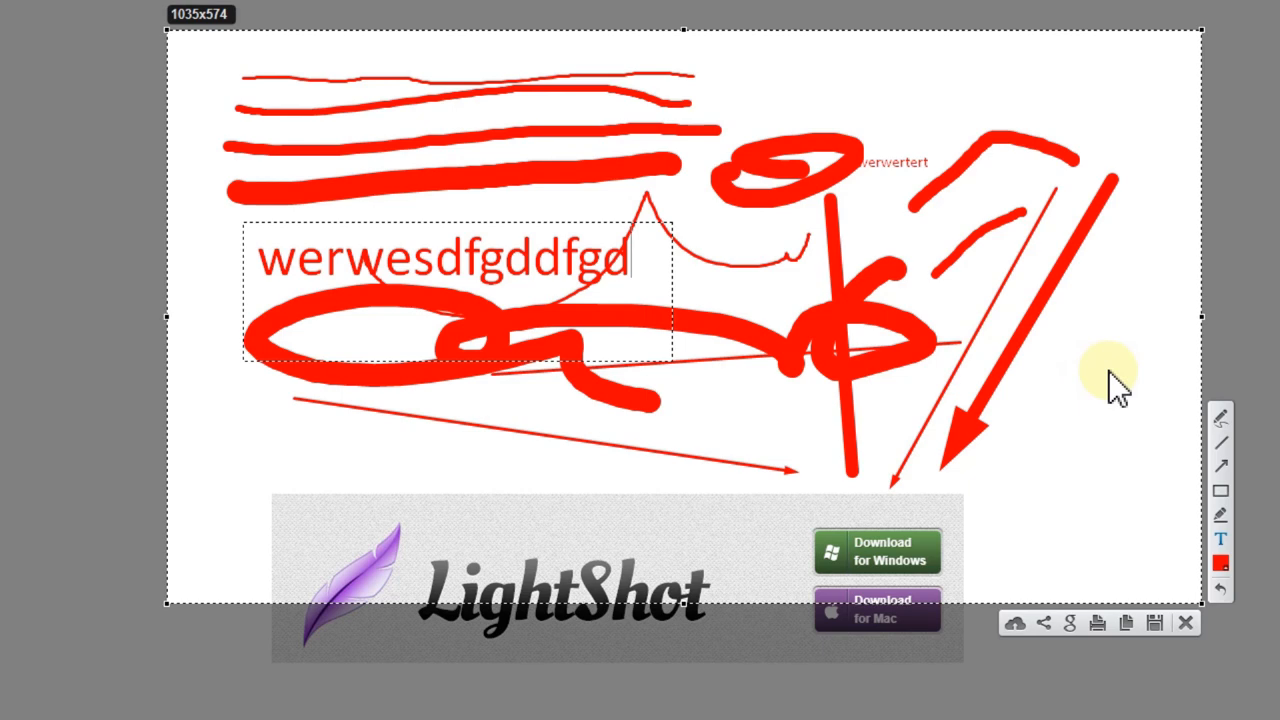